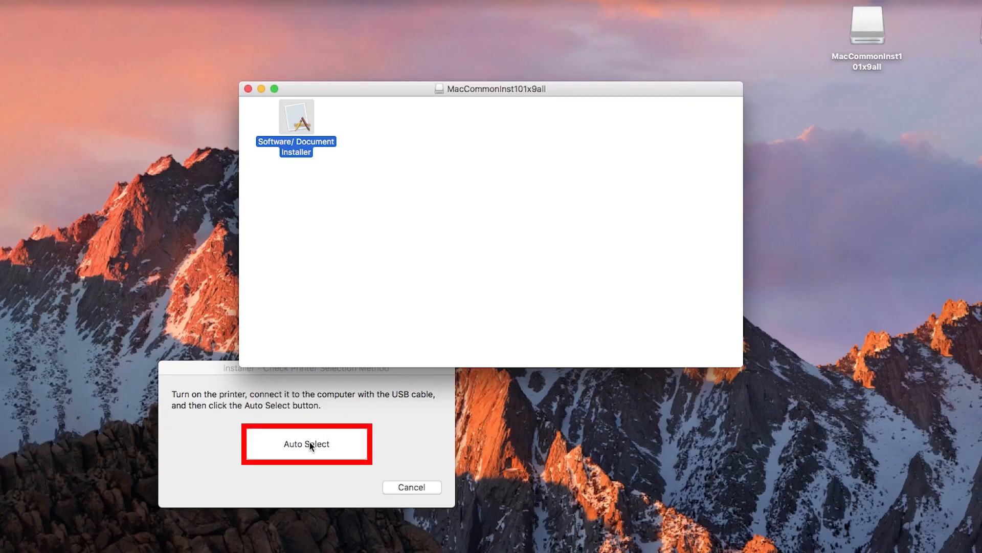
# Step: Auto-detect the printer and confirm Brother QL-810W as the compatible model
pyautogui.click(307, 444)
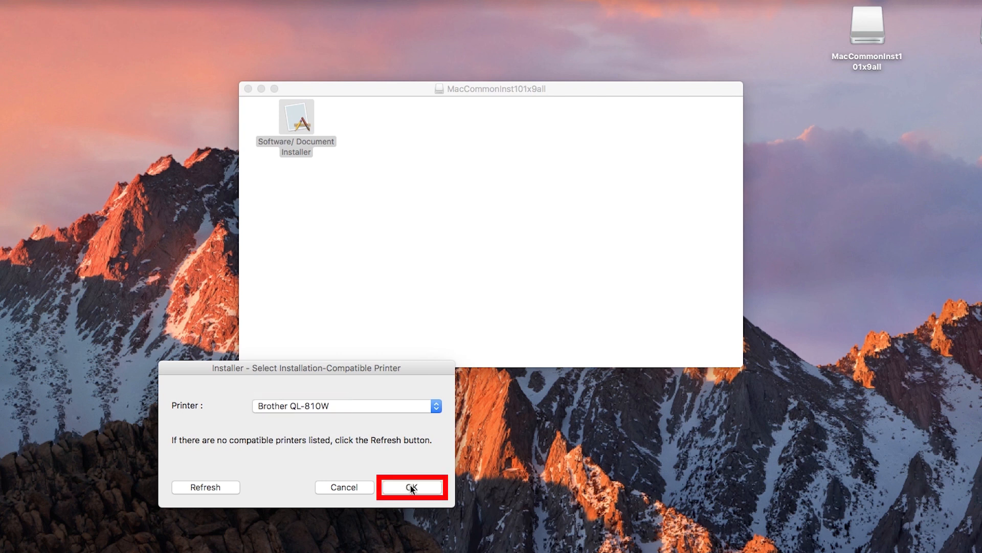
pyautogui.click(412, 487)
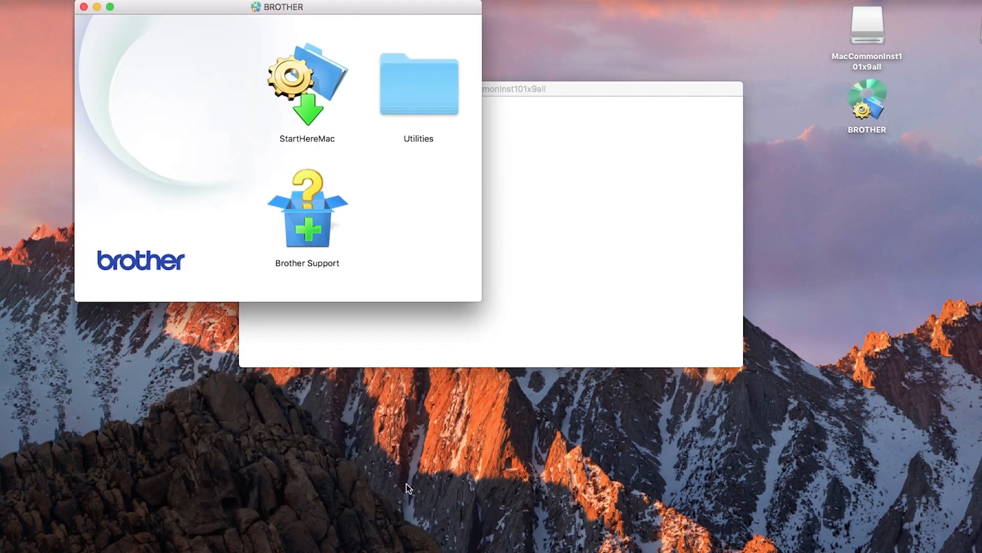
# Step: Run StartHereMac, choose Wireless Network Connection with a USB cable, and acknowledge the notice
pyautogui.click(307, 81)
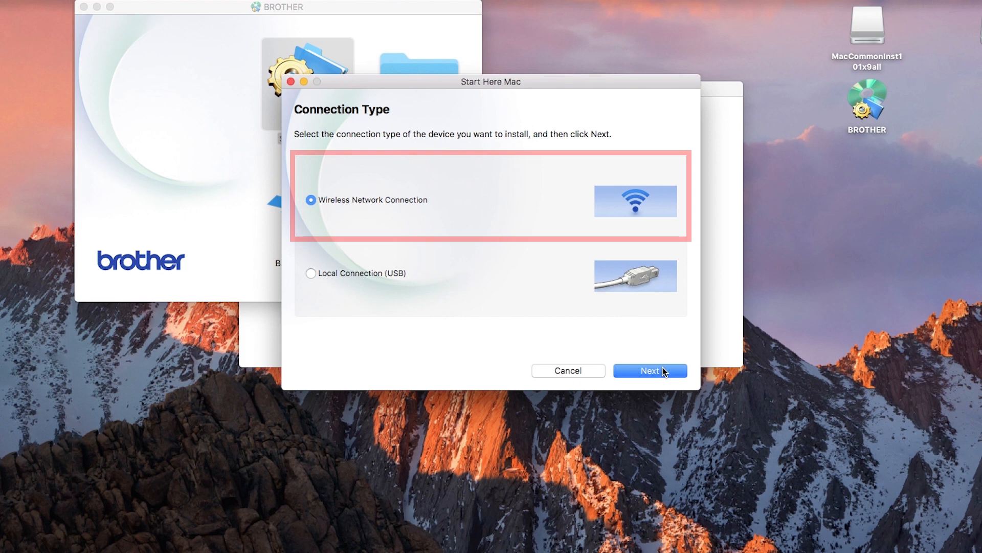
pyautogui.click(650, 370)
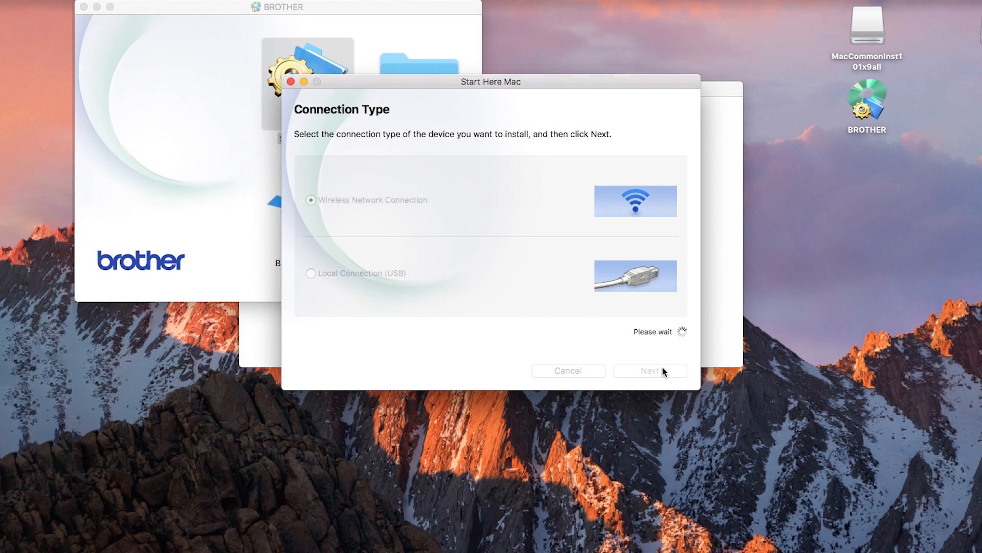
pyautogui.click(650, 370)
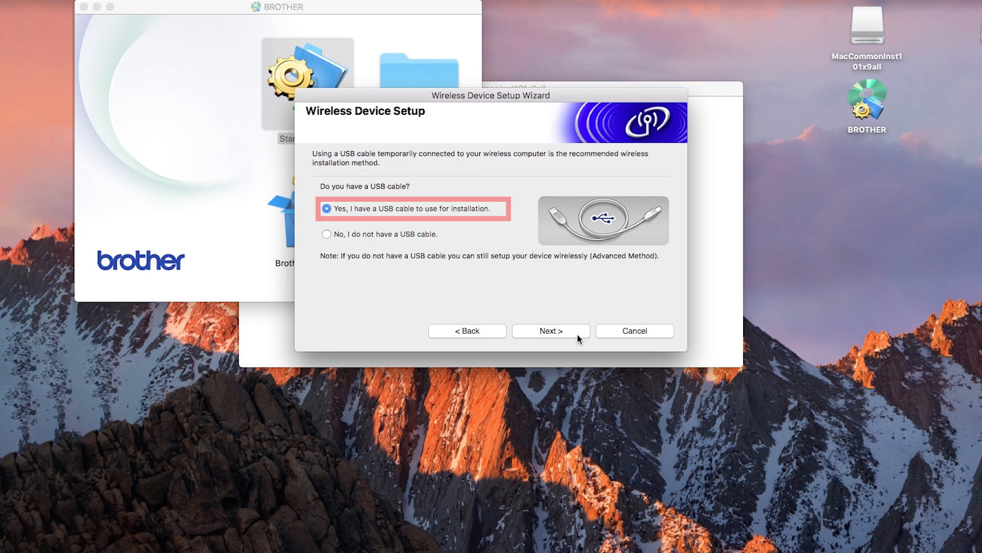
pyautogui.click(550, 330)
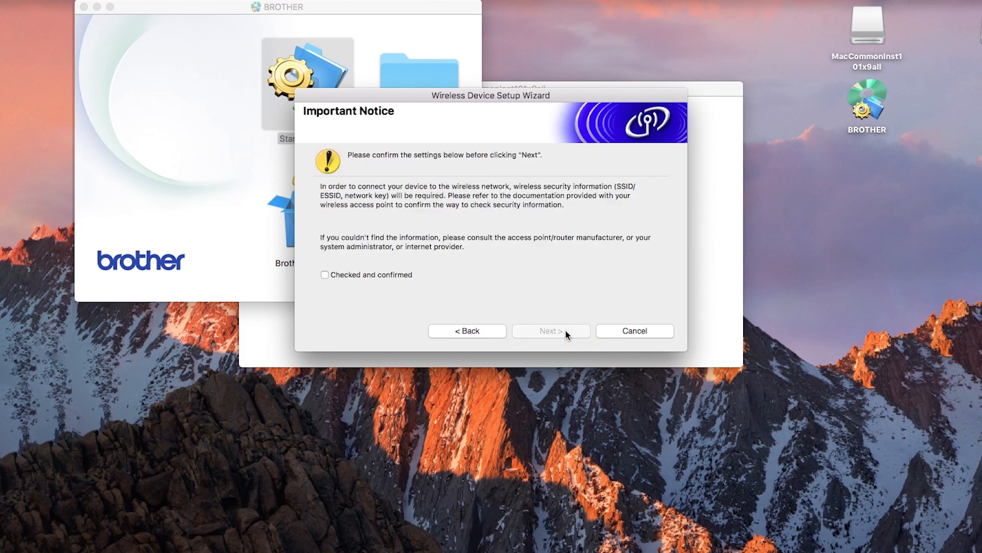
pyautogui.click(325, 274)
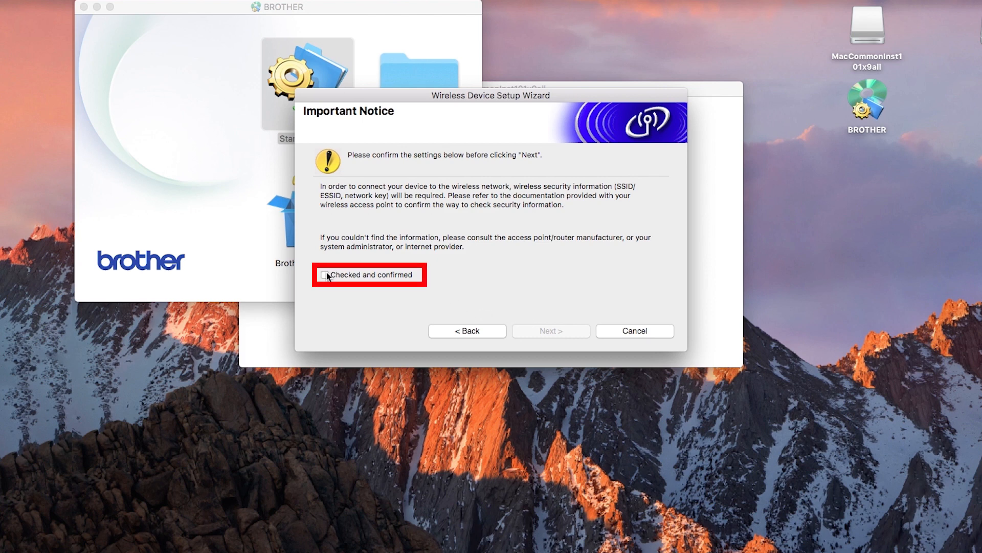
pyautogui.click(324, 274)
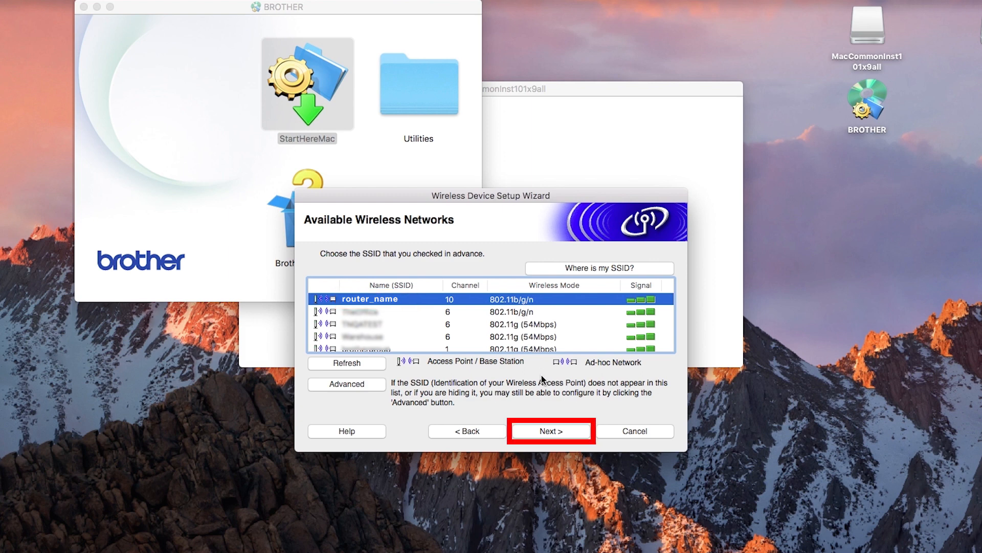
pyautogui.click(551, 431)
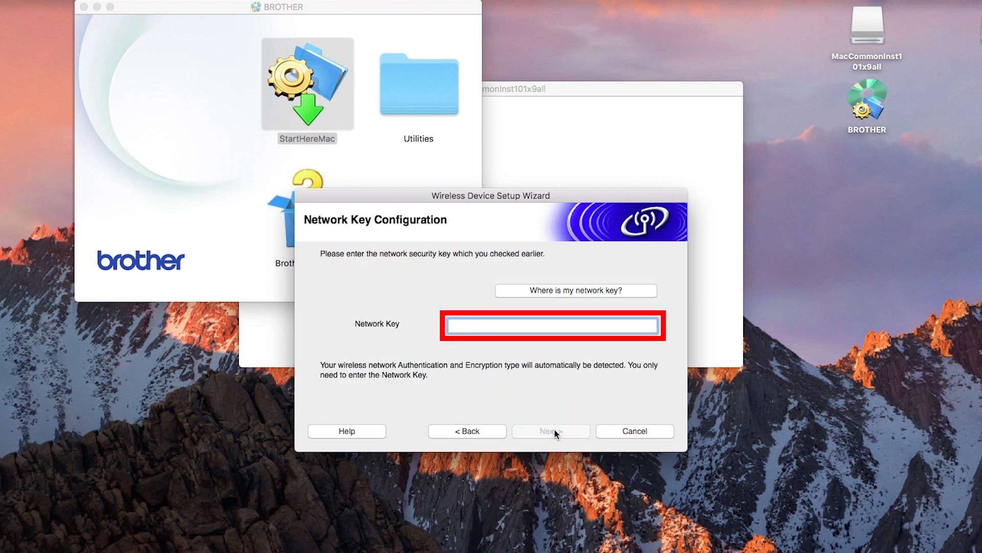
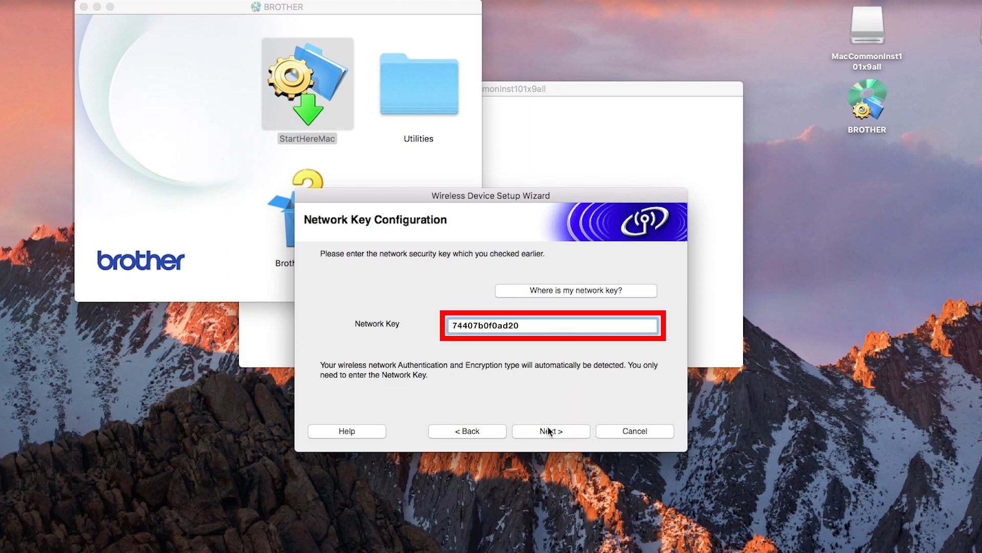
pyautogui.click(550, 431)
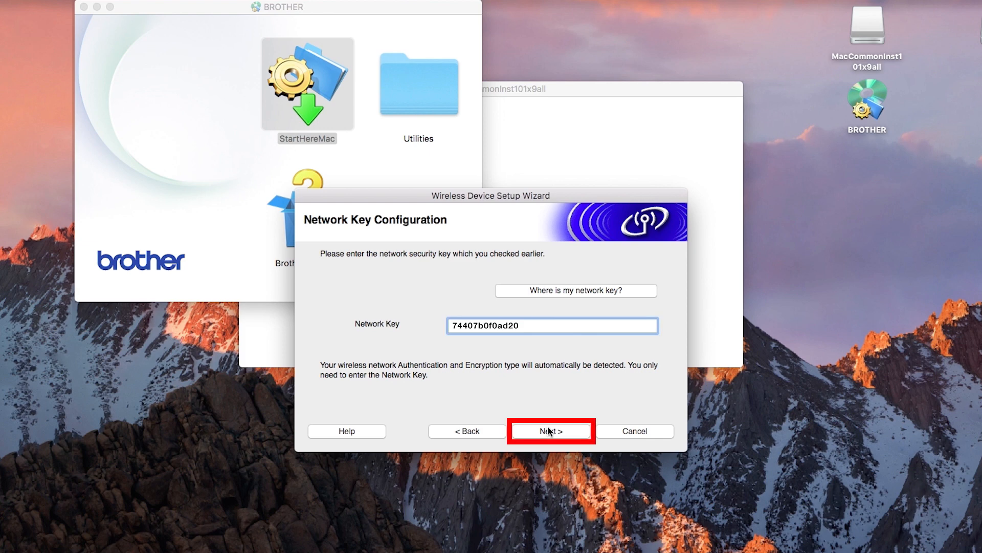
pyautogui.click(550, 431)
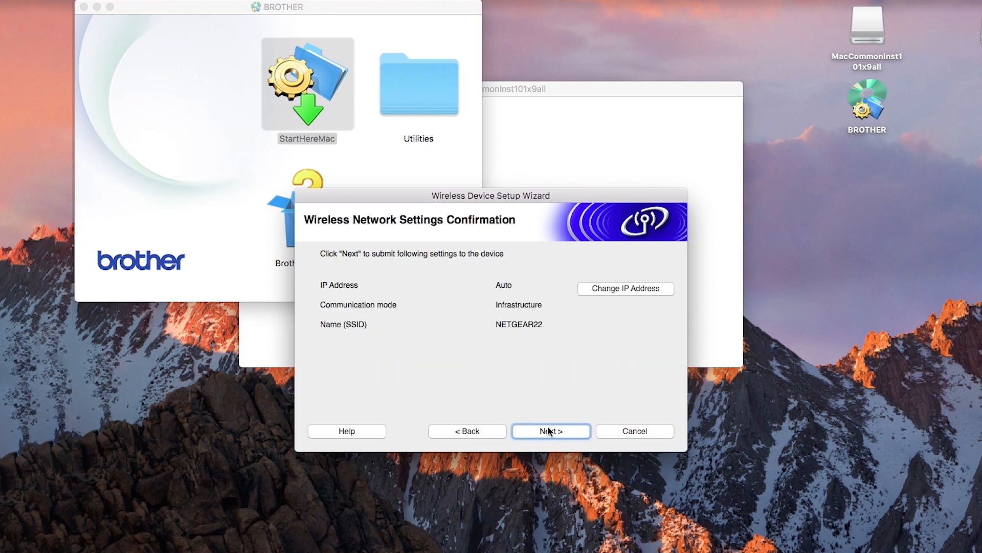
pyautogui.click(550, 431)
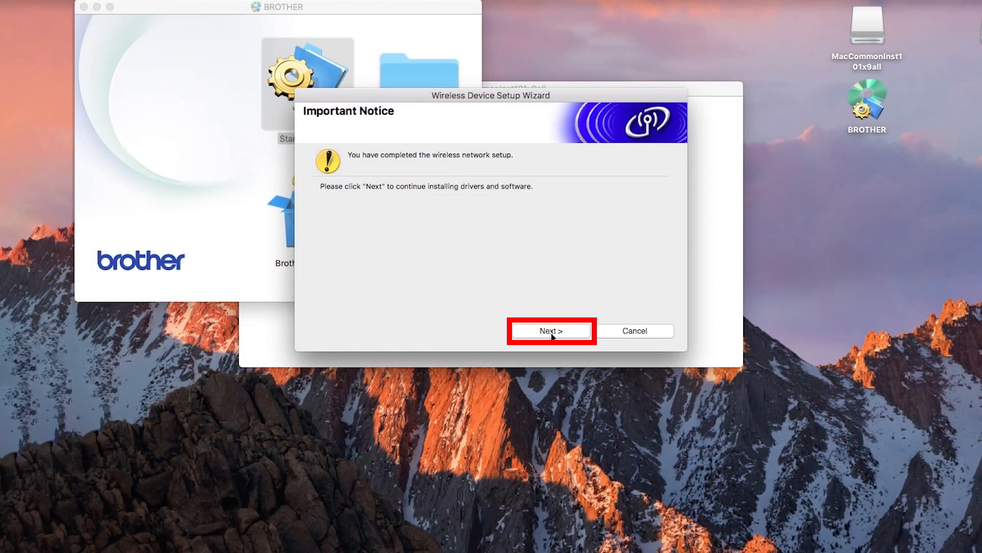
# Step: Continue to driver installation and select the networked Brother QL-810W
pyautogui.click(550, 330)
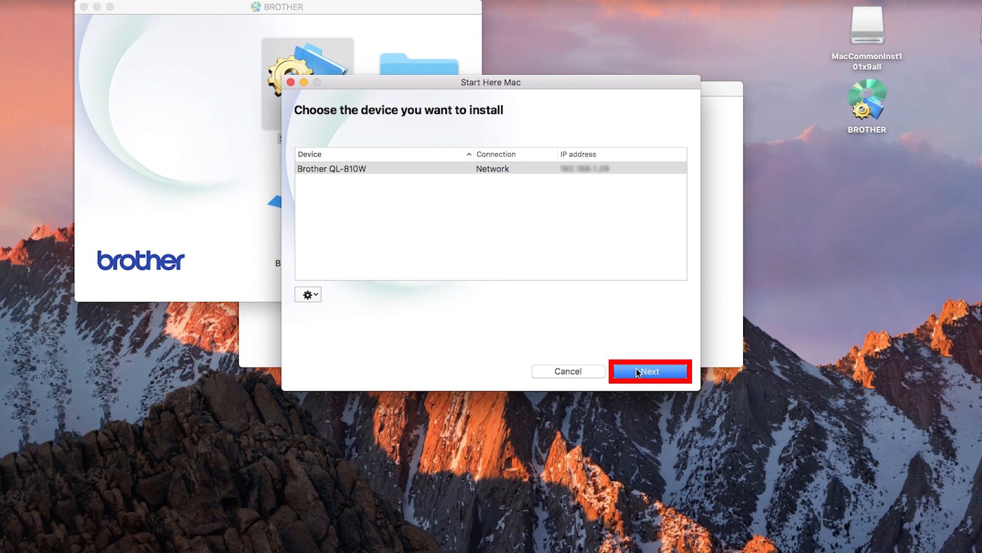
pyautogui.click(649, 371)
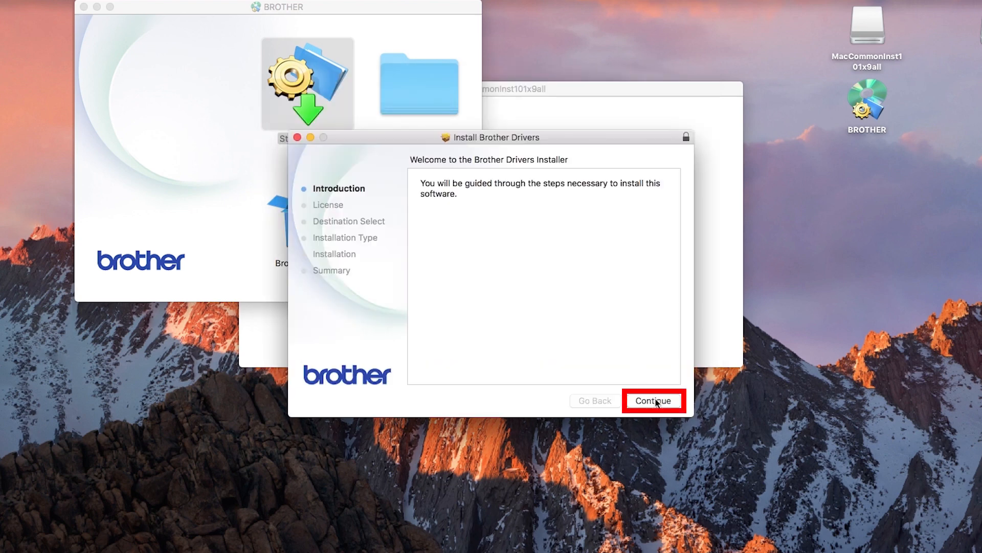
# Step: Accept the license and install the Brother drivers, authorizing with the admin password
pyautogui.click(653, 400)
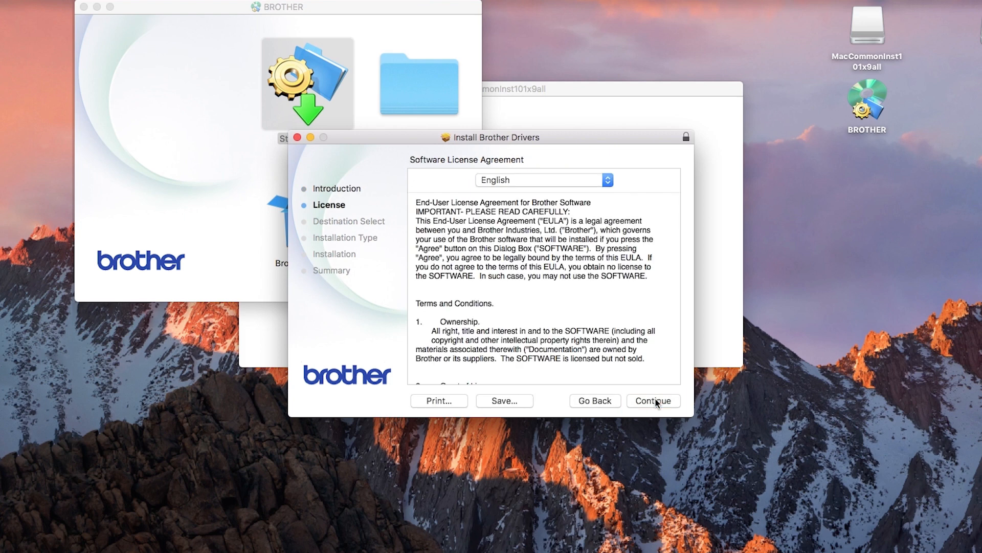
pyautogui.click(653, 400)
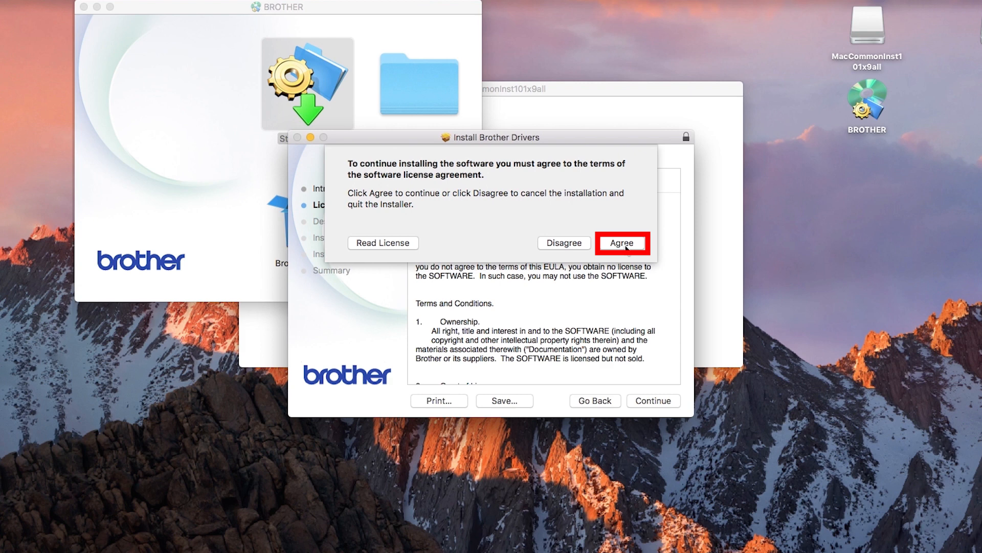
pyautogui.click(621, 243)
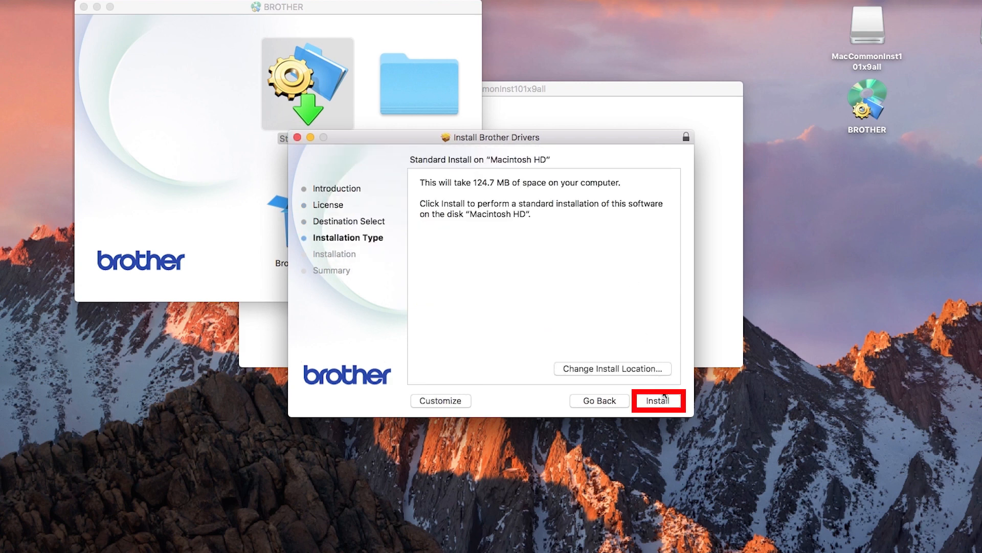
pyautogui.click(658, 400)
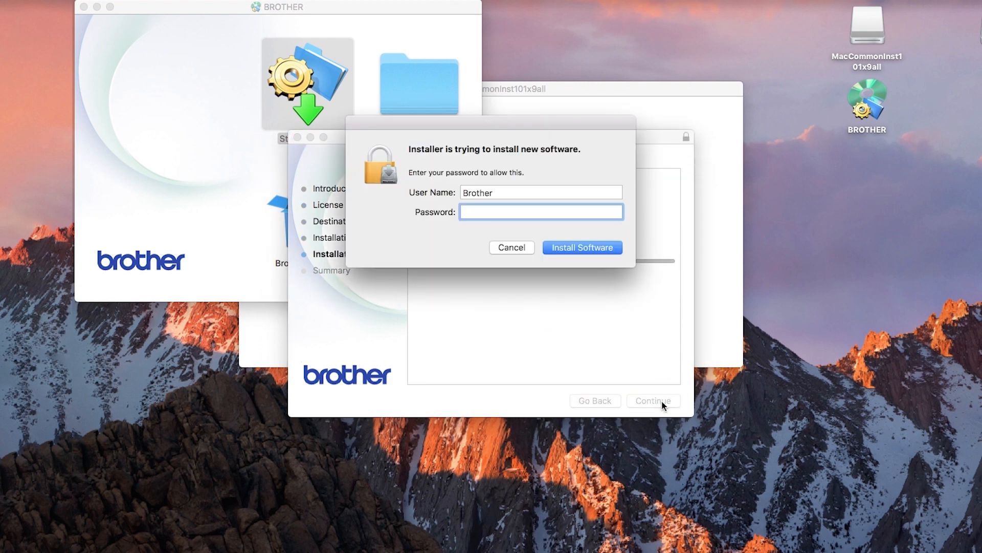
pyautogui.write('••')
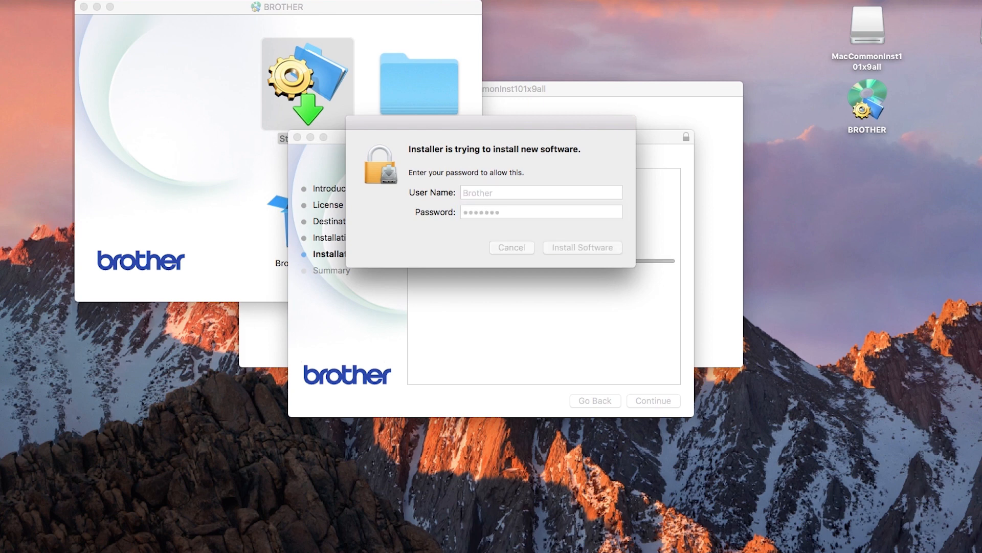
pyautogui.click(581, 246)
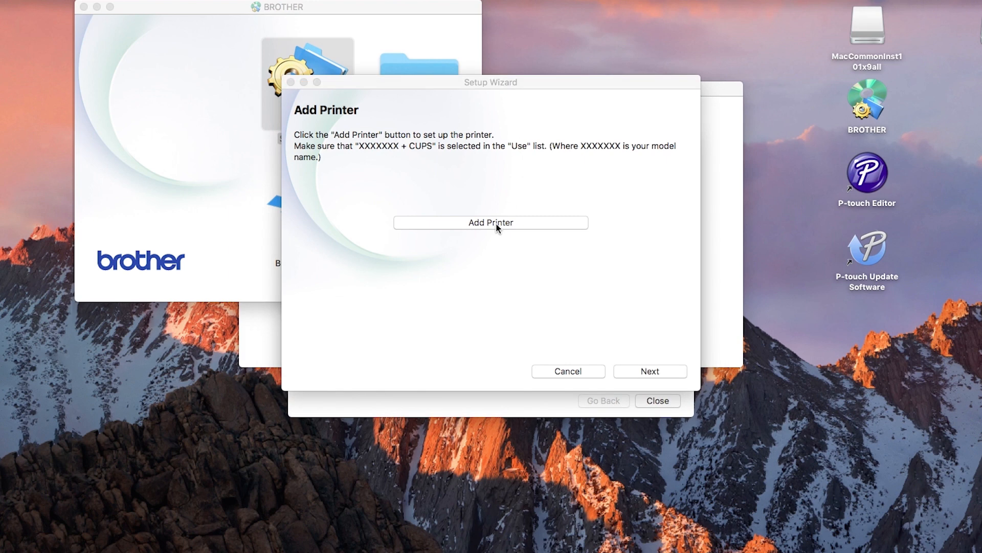
# Step: Add Brother QL-810W in macOS using the Brother QL-810W CUPS driver
pyautogui.click(491, 223)
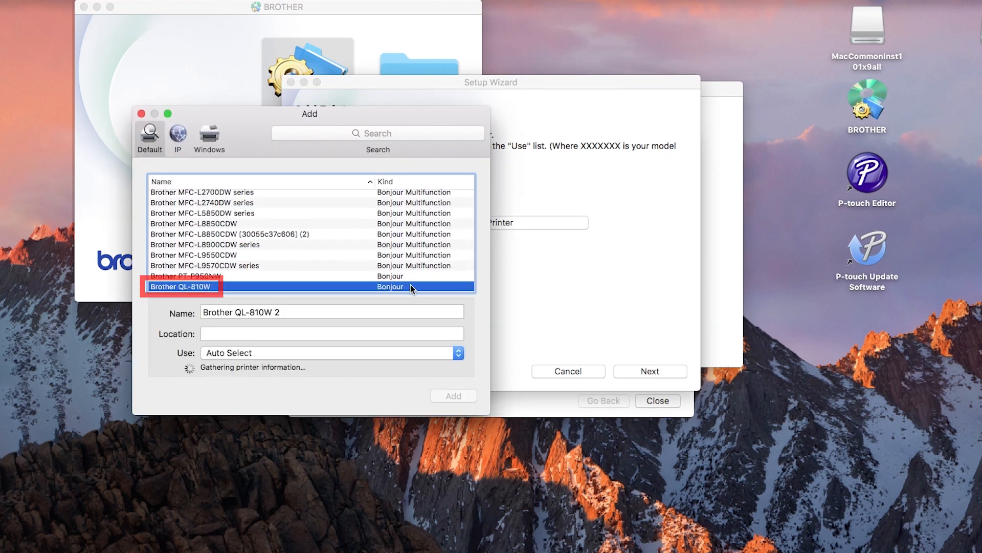
pyautogui.click(332, 353)
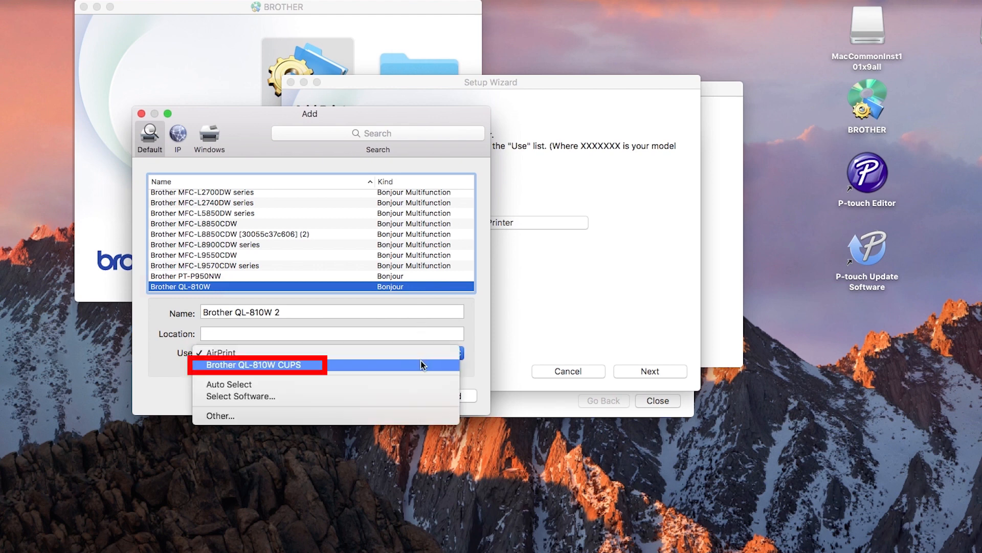
pyautogui.click(256, 365)
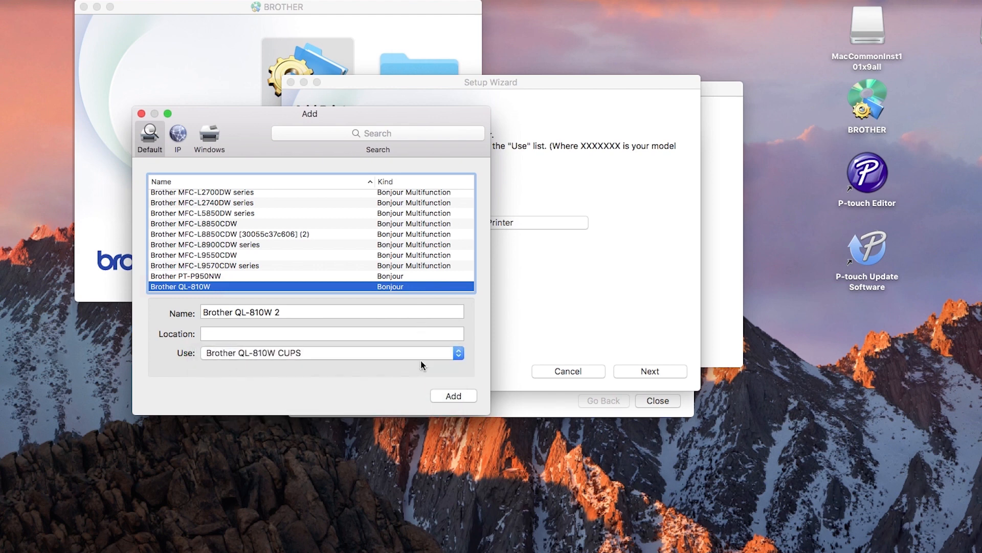
pyautogui.click(453, 396)
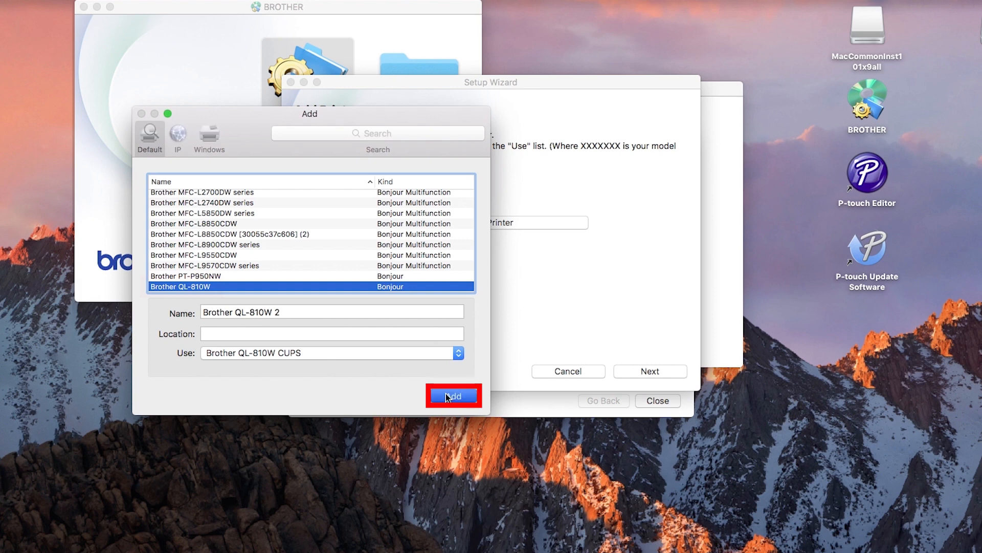
pyautogui.click(453, 395)
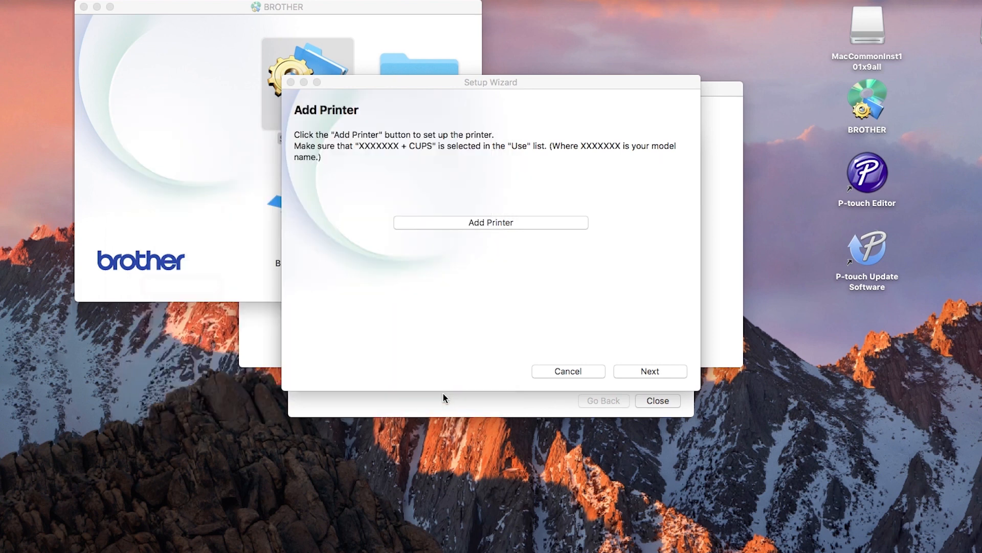
# Step: Skip Brother Support registration, then close the completed Setup Wizard and driver installer
pyautogui.click(649, 371)
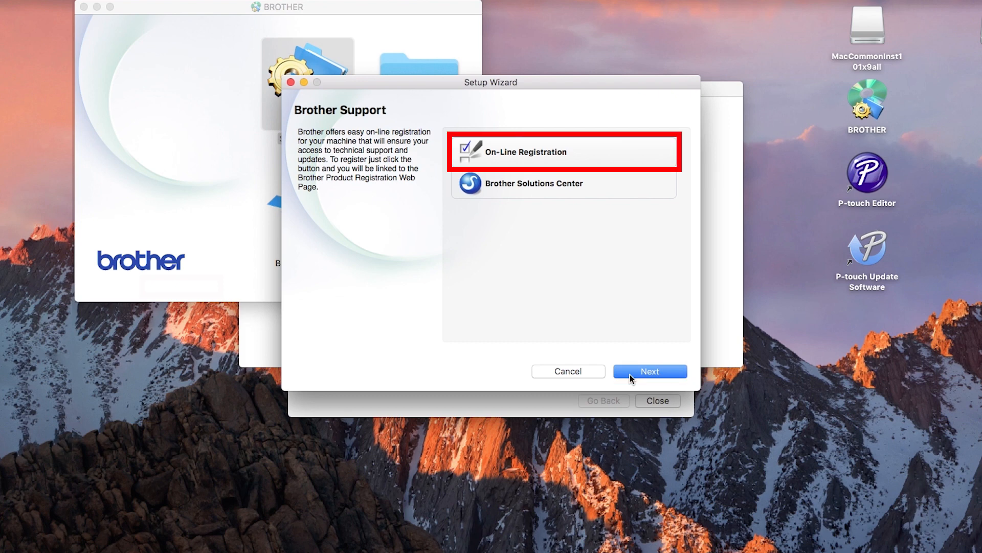
pyautogui.click(650, 371)
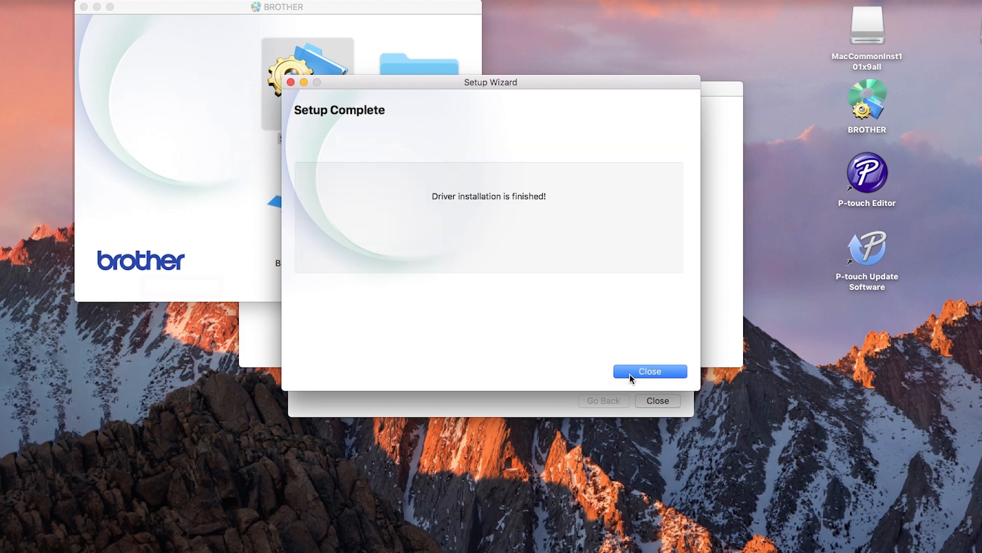
pyautogui.click(650, 371)
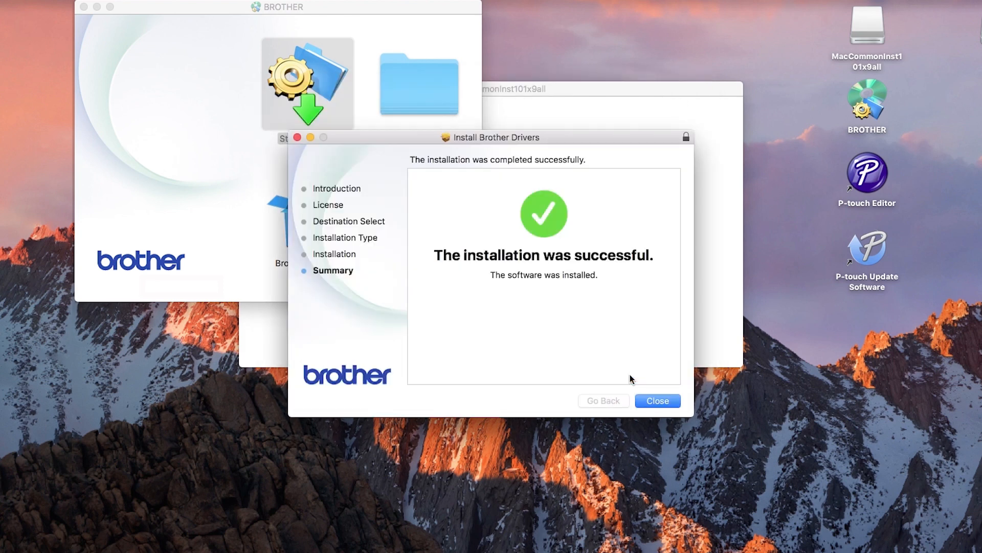
pyautogui.click(657, 401)
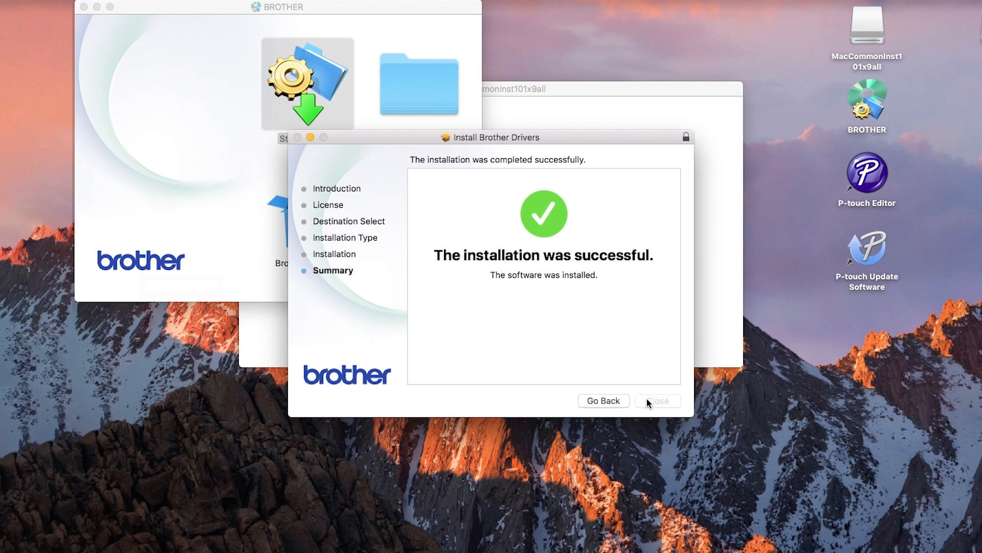